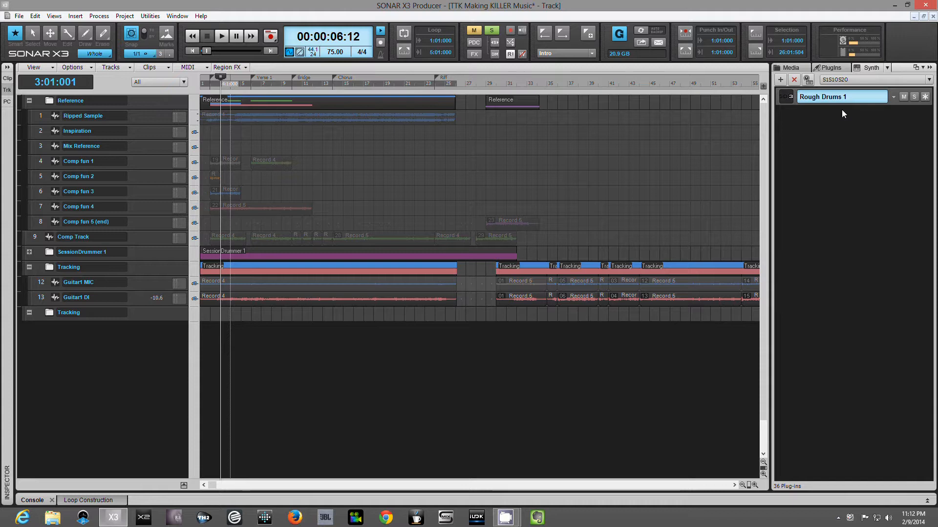
{"action": "mouse_move", "coordinate": [915, 174]}
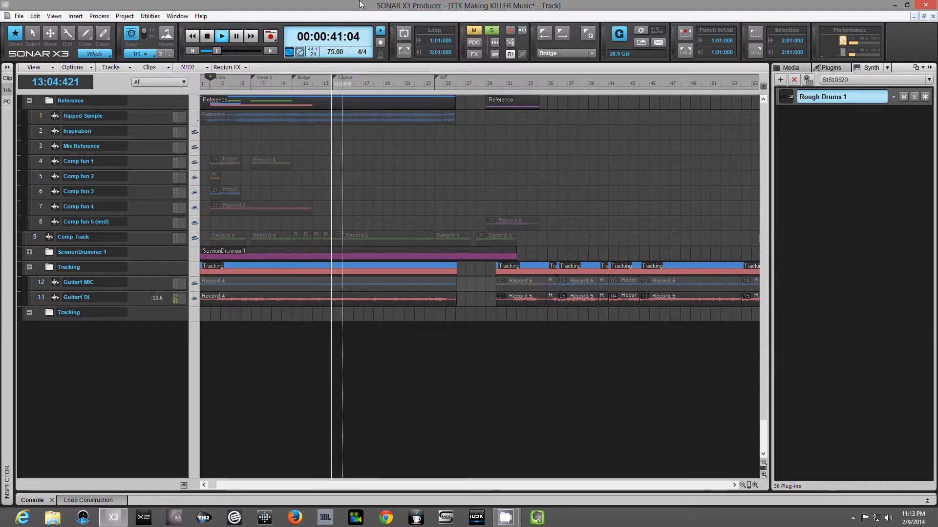
- Stop the transport and park the playback position at measure 30 where the riff takes begin
{"action": "left_click", "coordinate": [222, 36]}
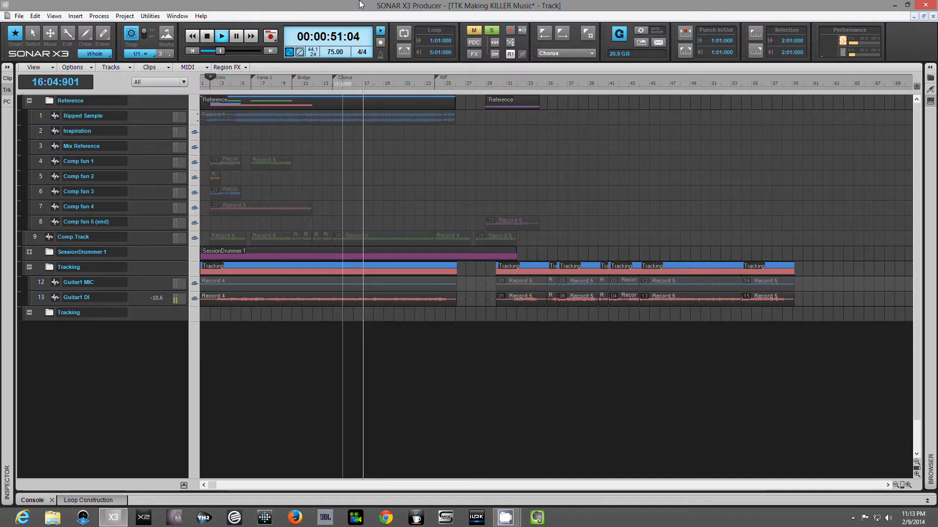
{"action": "left_click", "coordinate": [221, 36]}
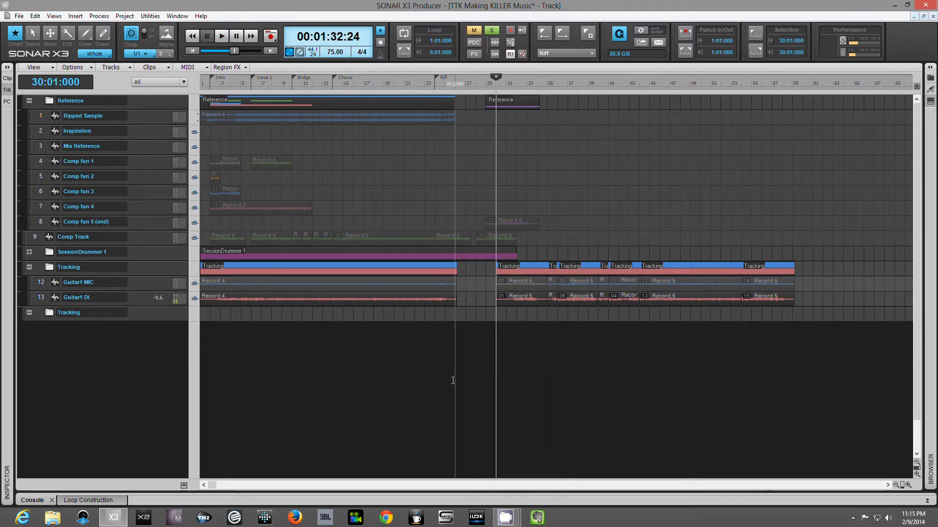
- Stretch the SessionDrummer clip to about measure 58 and play from 35:01:000
{"action": "left_click", "coordinate": [28, 252]}
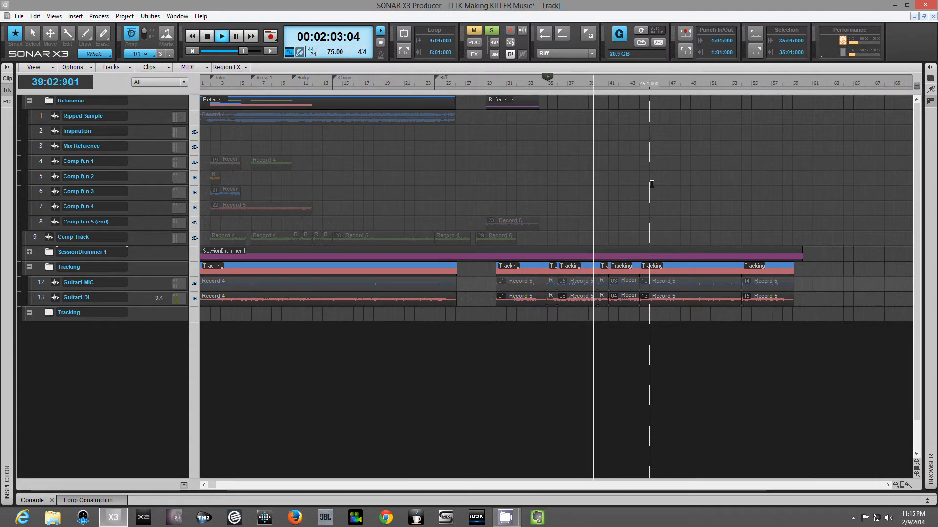
{"action": "left_click", "coordinate": [221, 37]}
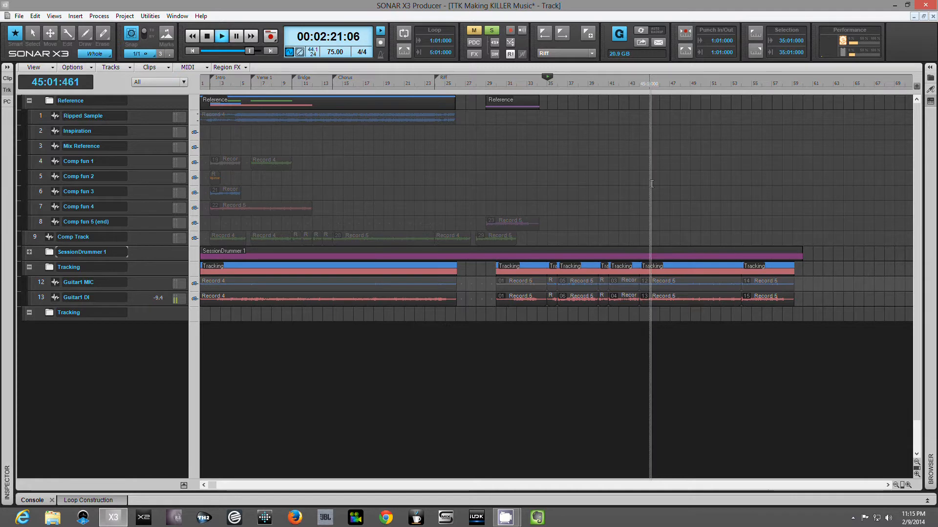
{"action": "left_click", "coordinate": [222, 36]}
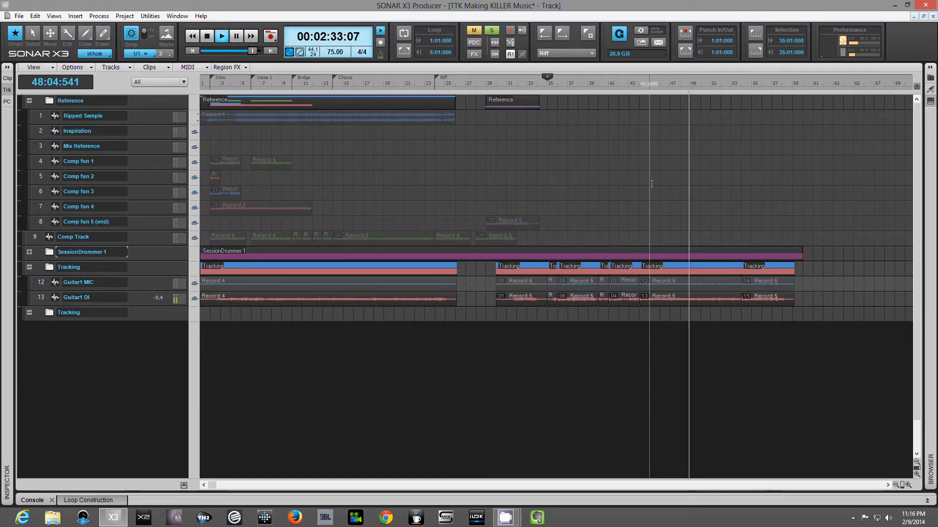
{"action": "left_click", "coordinate": [221, 36]}
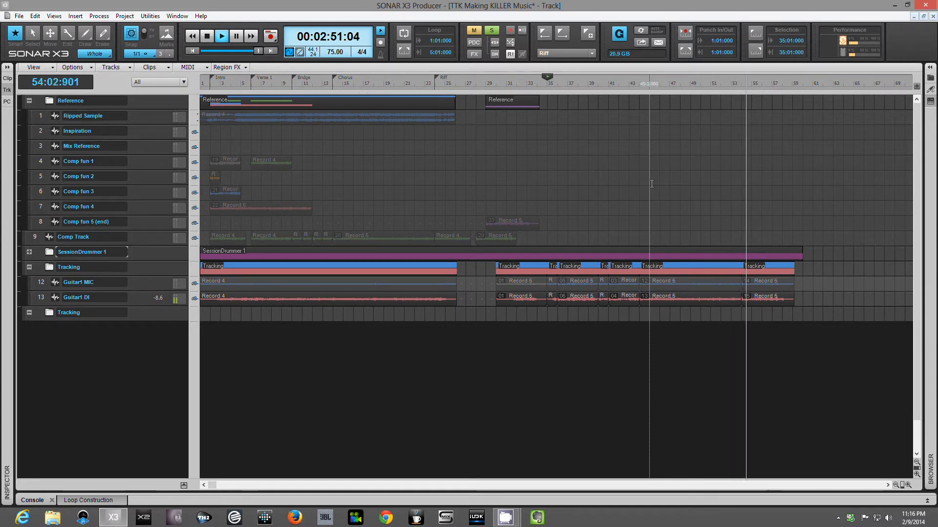
{"action": "left_click", "coordinate": [221, 36]}
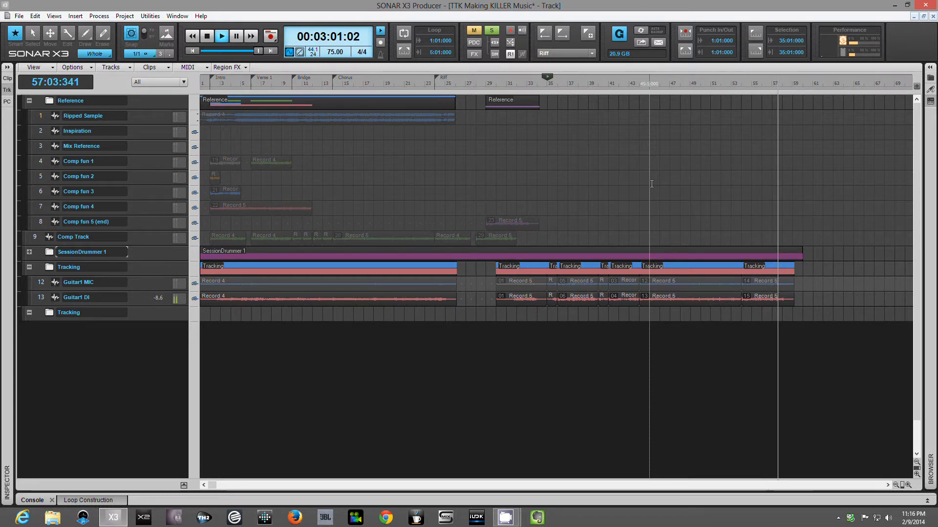
{"action": "left_click", "coordinate": [206, 36]}
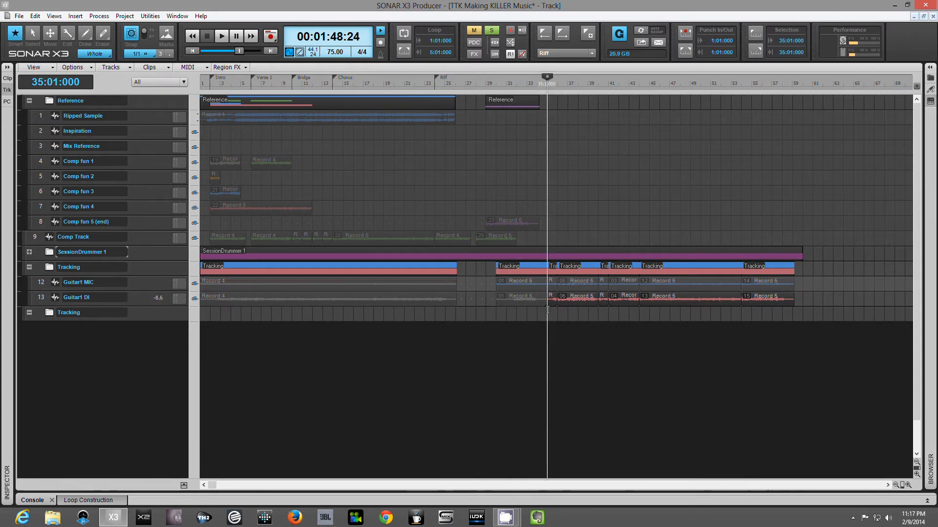
- Split the Guitar1 DI take into riff clips at the measure 35 and 36 boundaries
{"action": "left_click", "coordinate": [221, 36]}
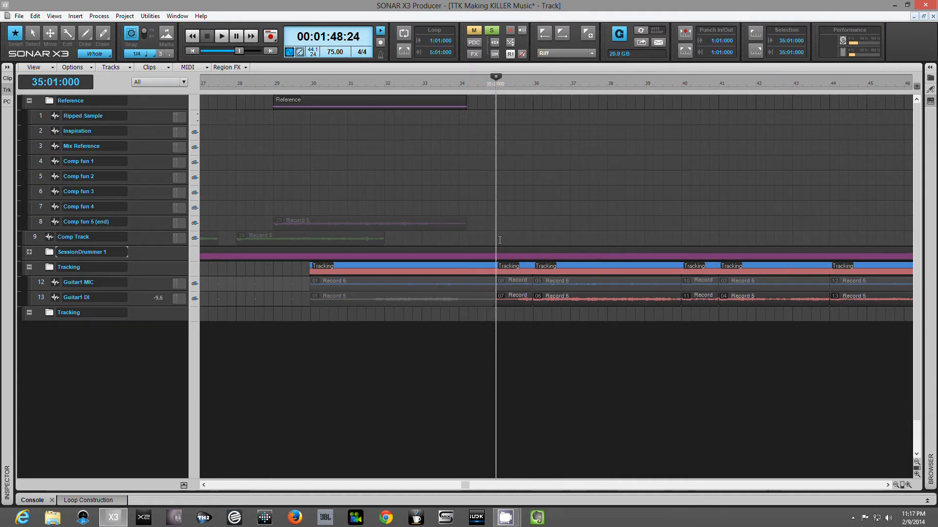
{"action": "left_click", "coordinate": [222, 36]}
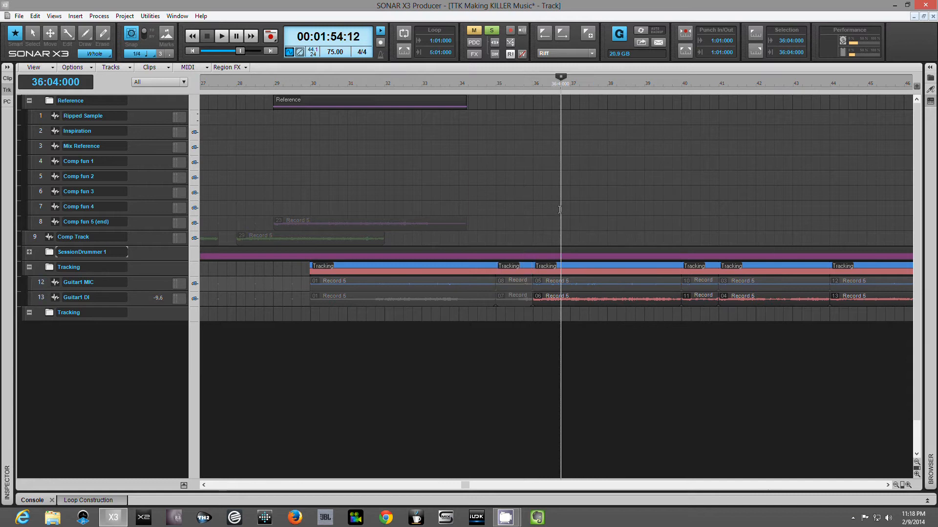
{"action": "left_click", "coordinate": [513, 77]}
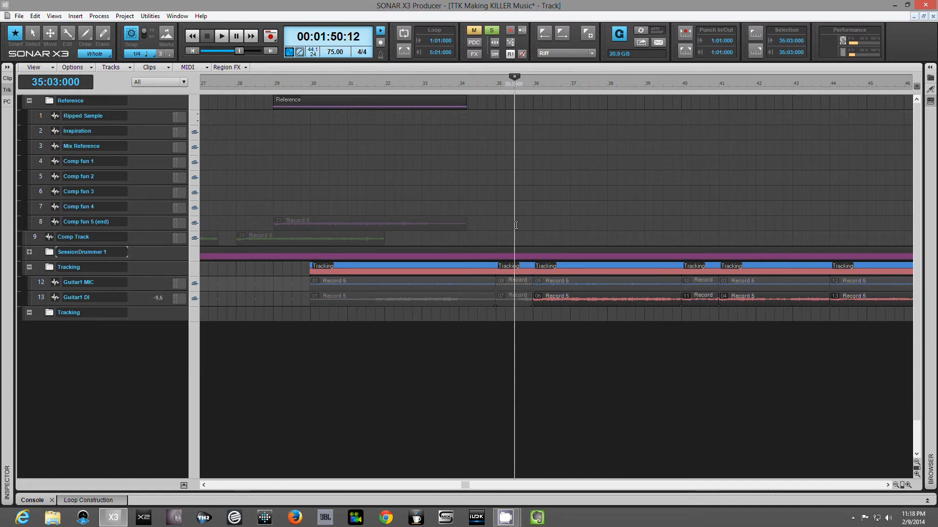
{"action": "left_click", "coordinate": [221, 36]}
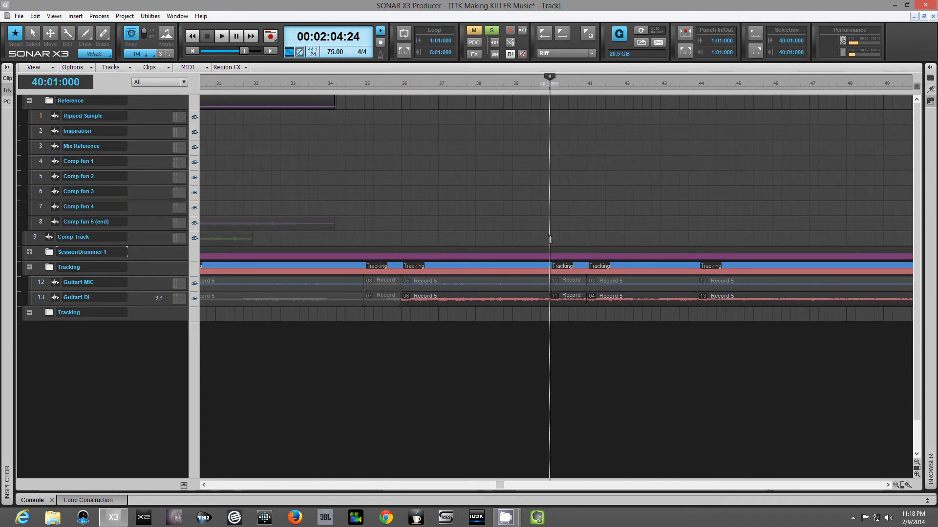
- Split the Guitar1 DI take at measures 41, 44 and 54 so the 44–54 riff is its own clip
{"action": "left_click", "coordinate": [222, 36]}
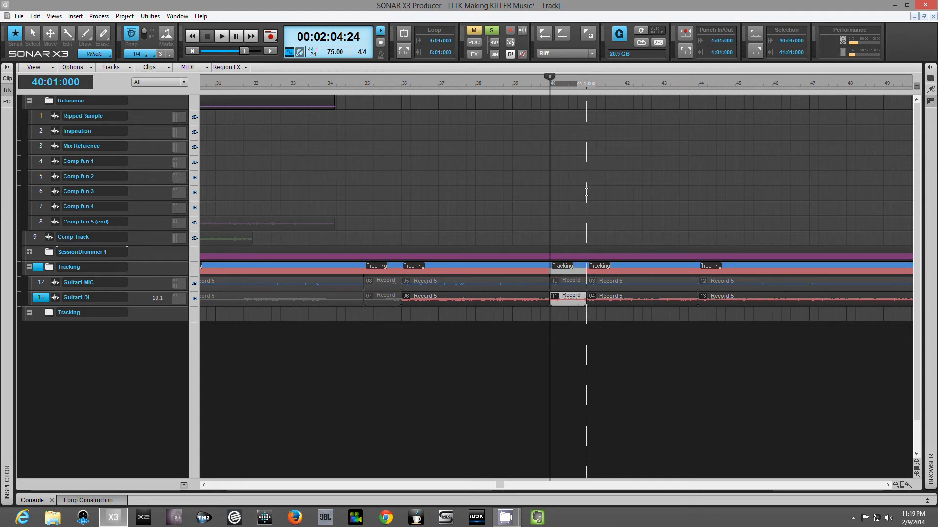
{"action": "left_click", "coordinate": [221, 36]}
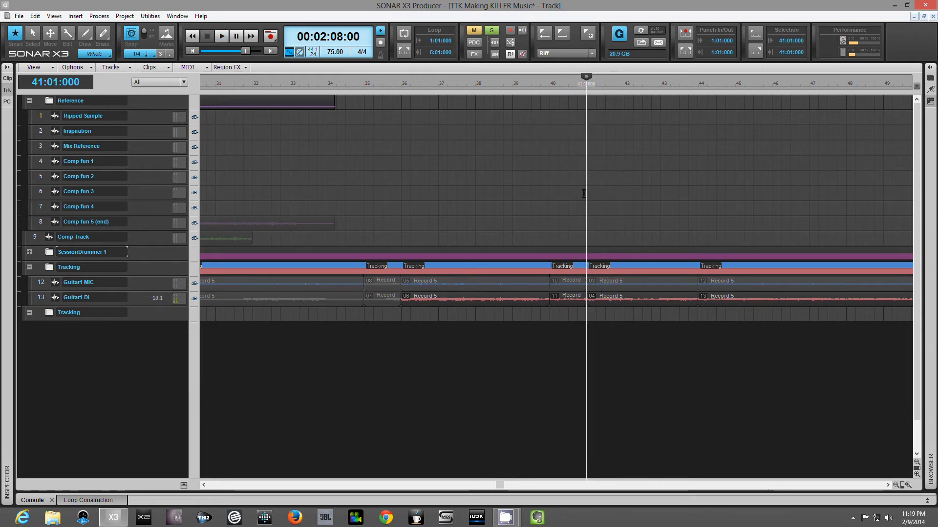
{"action": "left_click", "coordinate": [220, 36]}
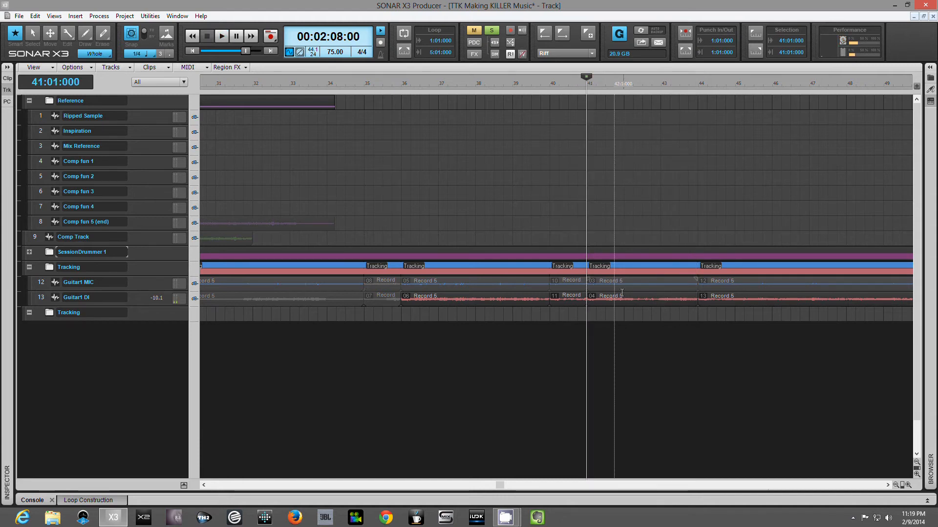
{"action": "left_click", "coordinate": [622, 297]}
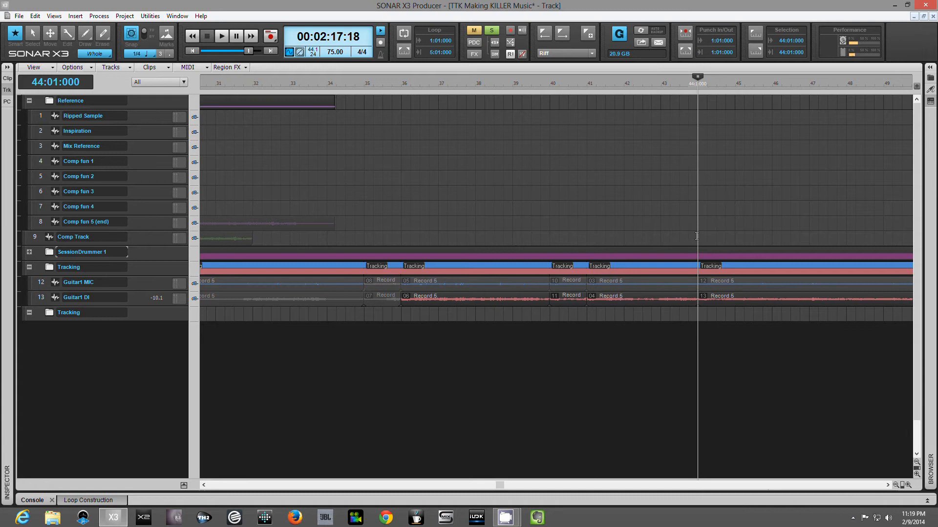
{"action": "left_click", "coordinate": [221, 36]}
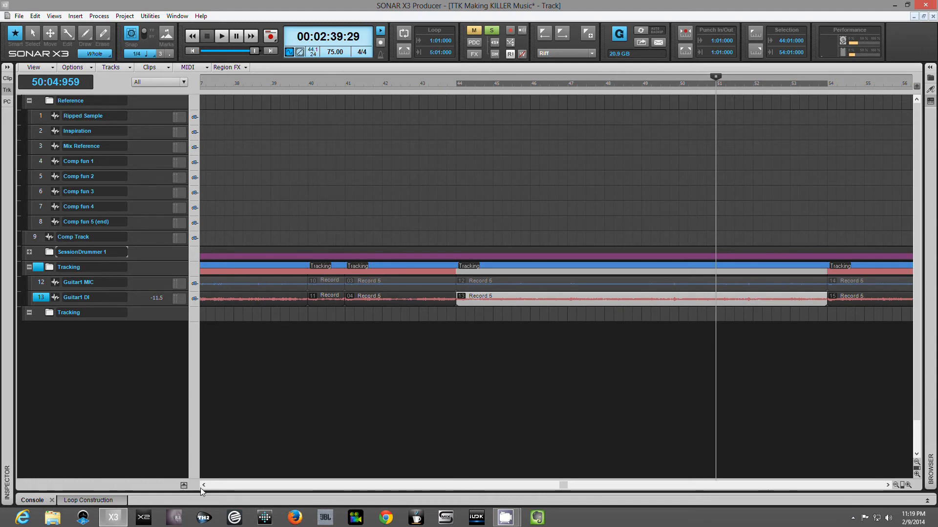
- Copy the 06 Record 6 riff clip (measures 36–40) and bring up the track context menu
{"action": "left_click", "coordinate": [203, 486]}
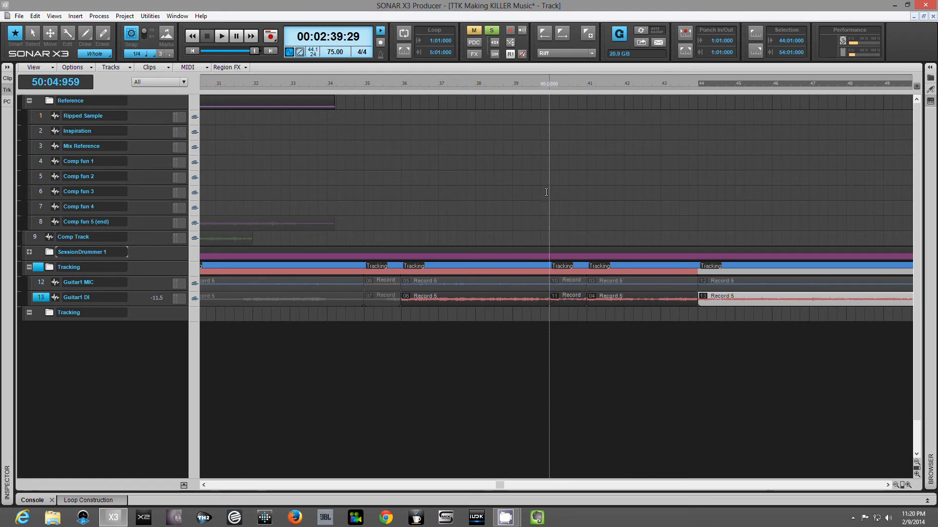
{"action": "mouse_move", "coordinate": [550, 233]}
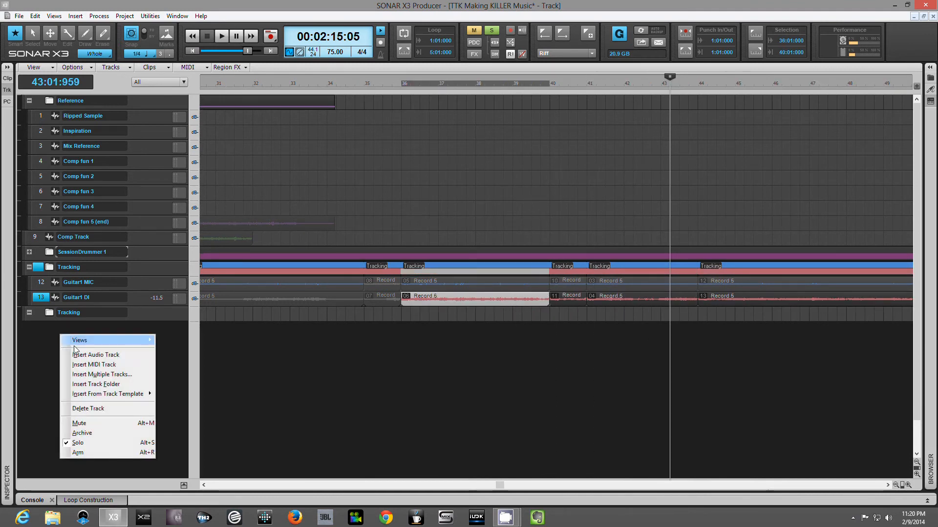
- Insert audio Track 14, paste the riff at 3:01:000 and solo the track
{"action": "left_click", "coordinate": [96, 354]}
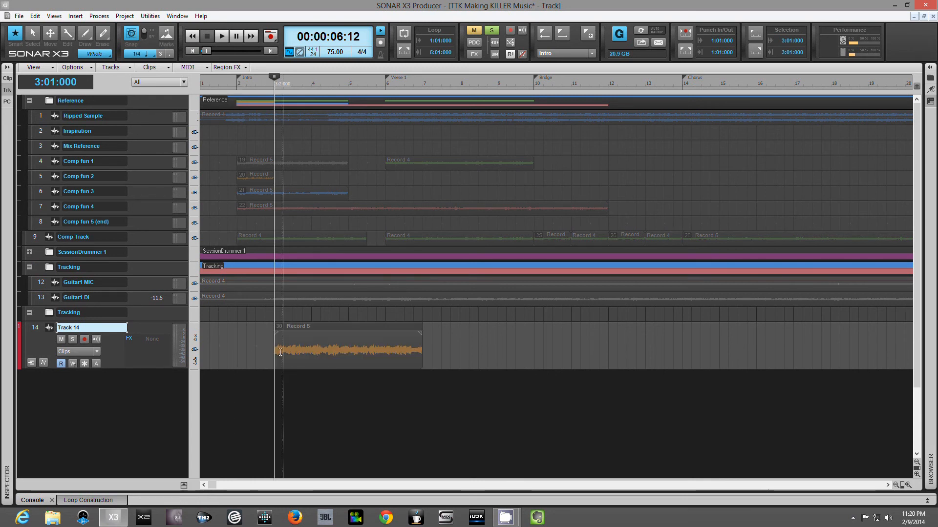
{"action": "left_click", "coordinate": [71, 339]}
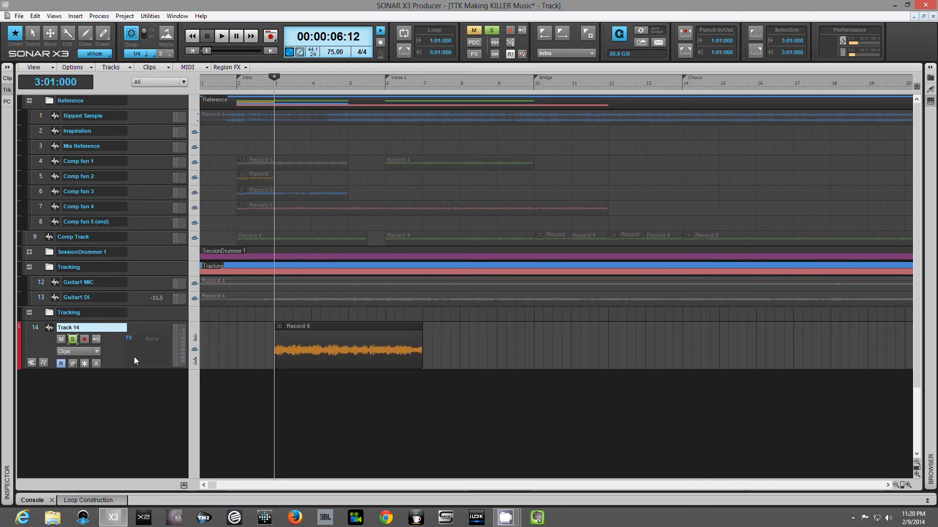